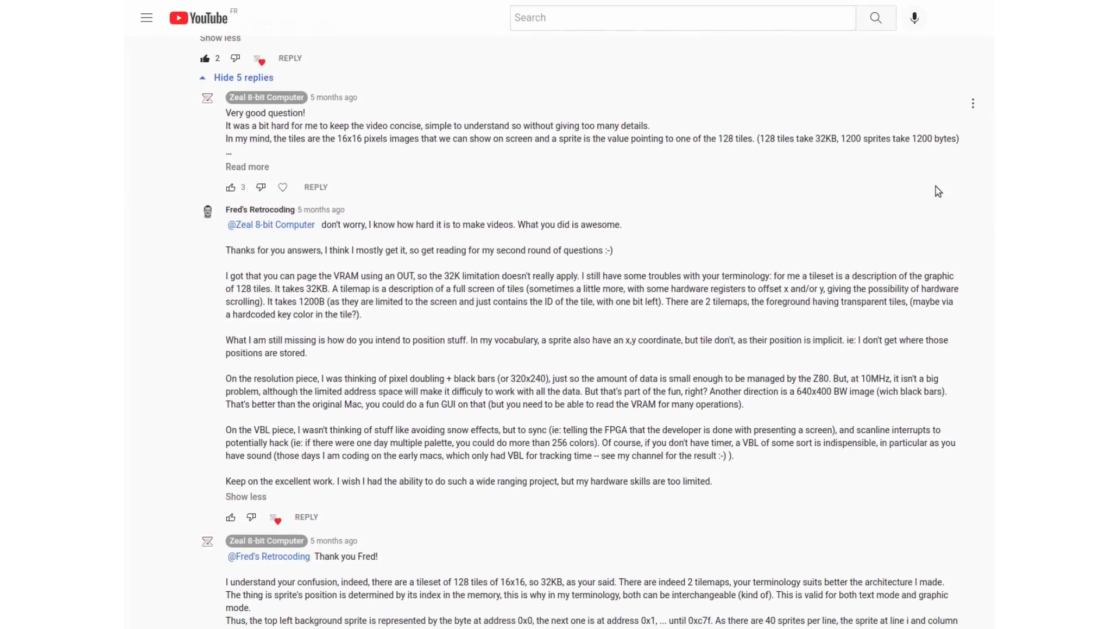
# - Scroll down the comment thread to the creator's reply explaining tilesets and tilemaps
pyautogui.scroll(-3)
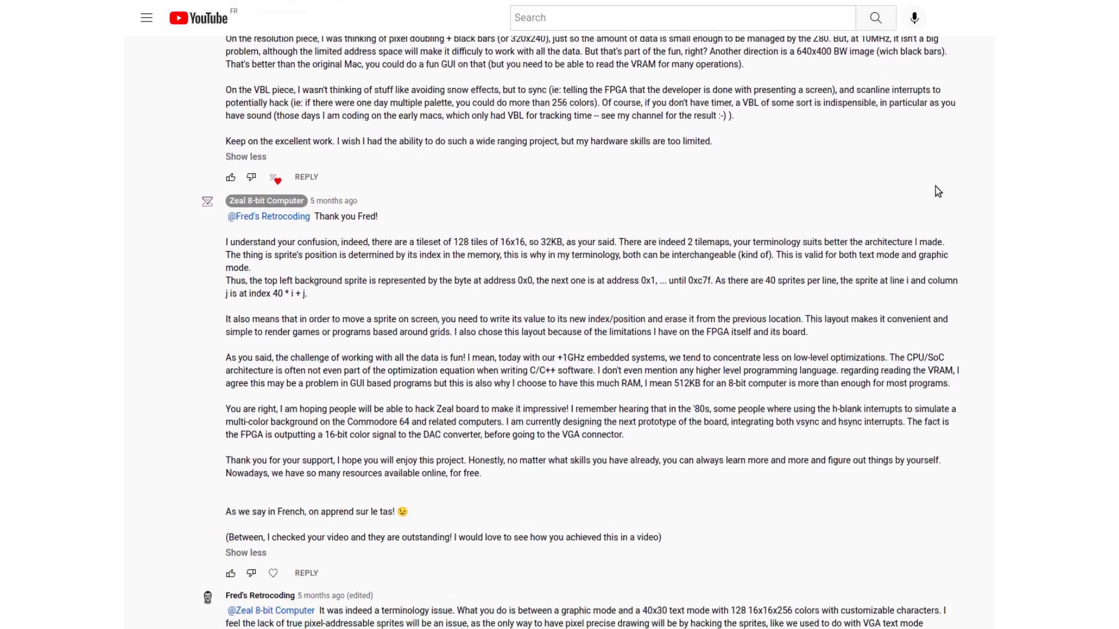
pyautogui.scroll(-3)
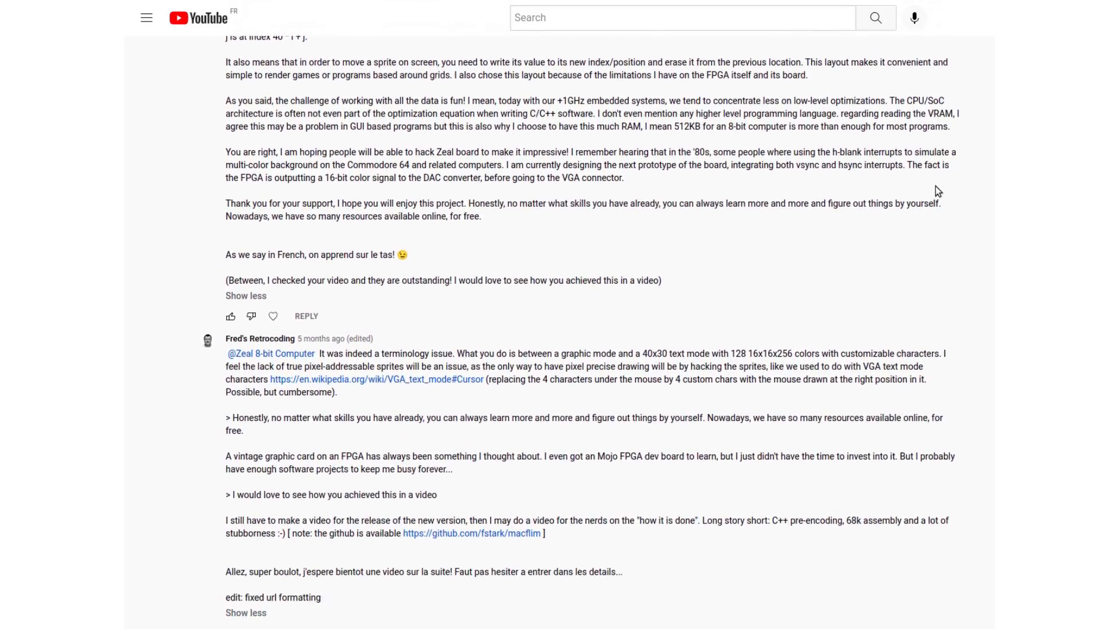
pyautogui.scroll(-3)
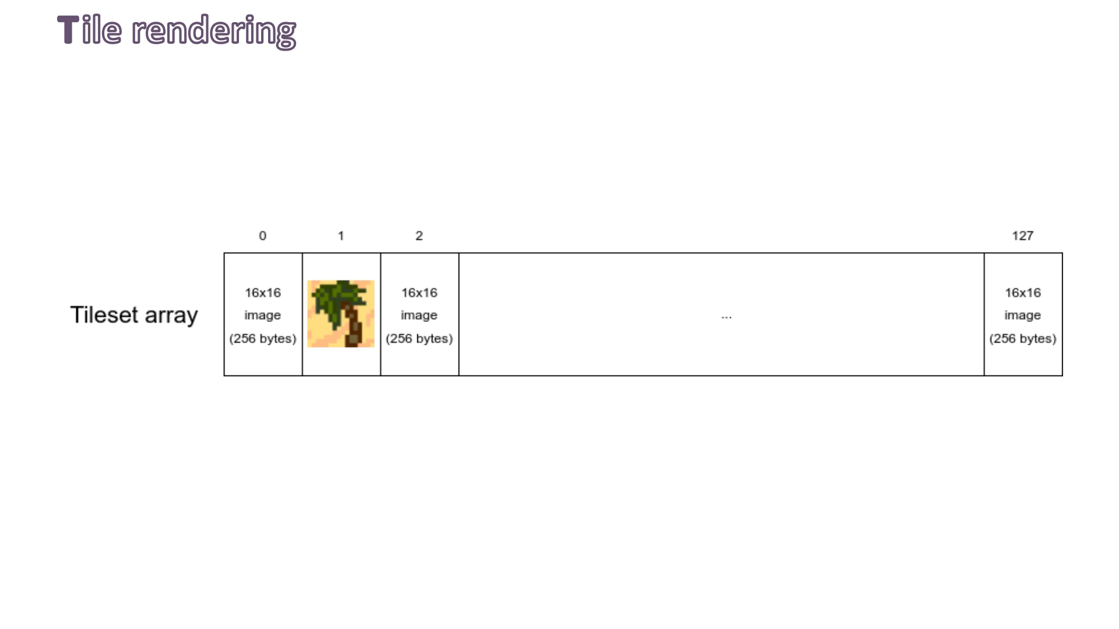
# - Advance from the tileset-array slide to the 'How to move objects smoothly?' slide
pyautogui.press('Right')
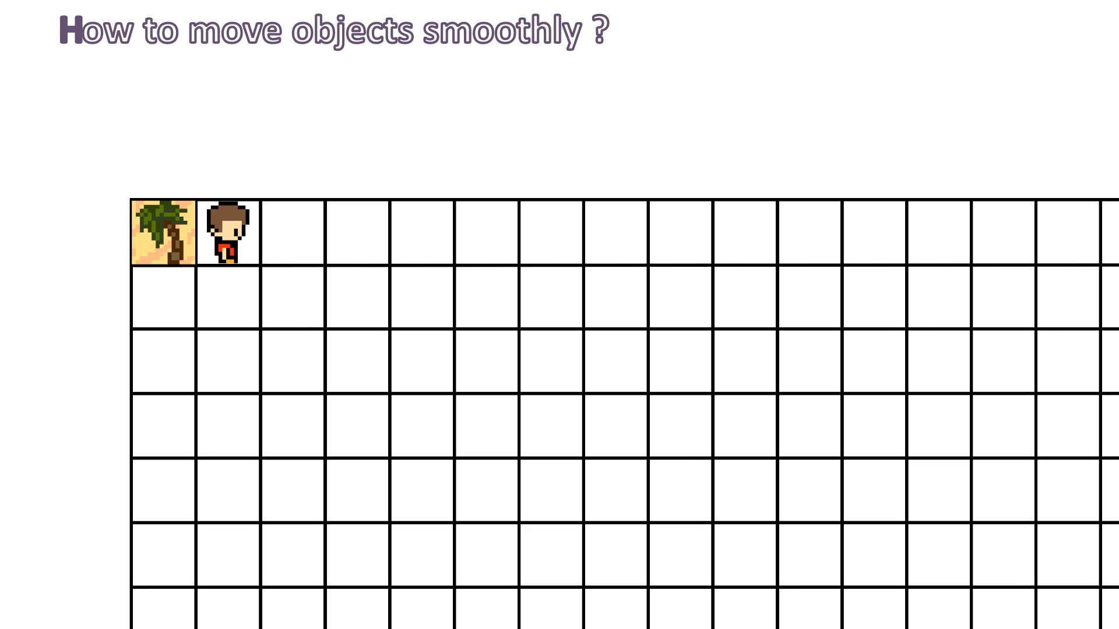